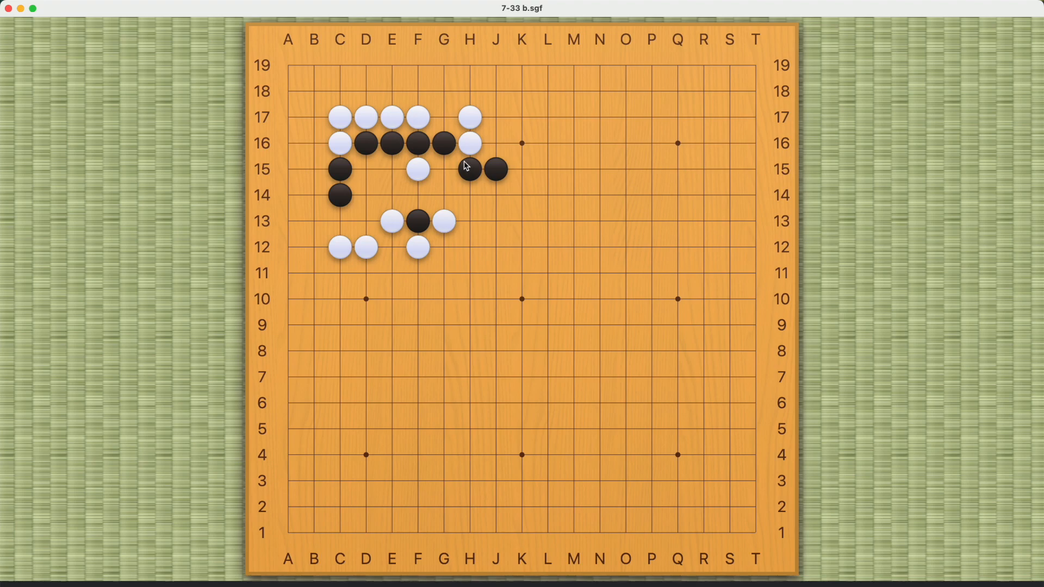
Try black's first move at E15, then return to the original problem position
{"action": "left_click", "coordinate": [469, 169]}
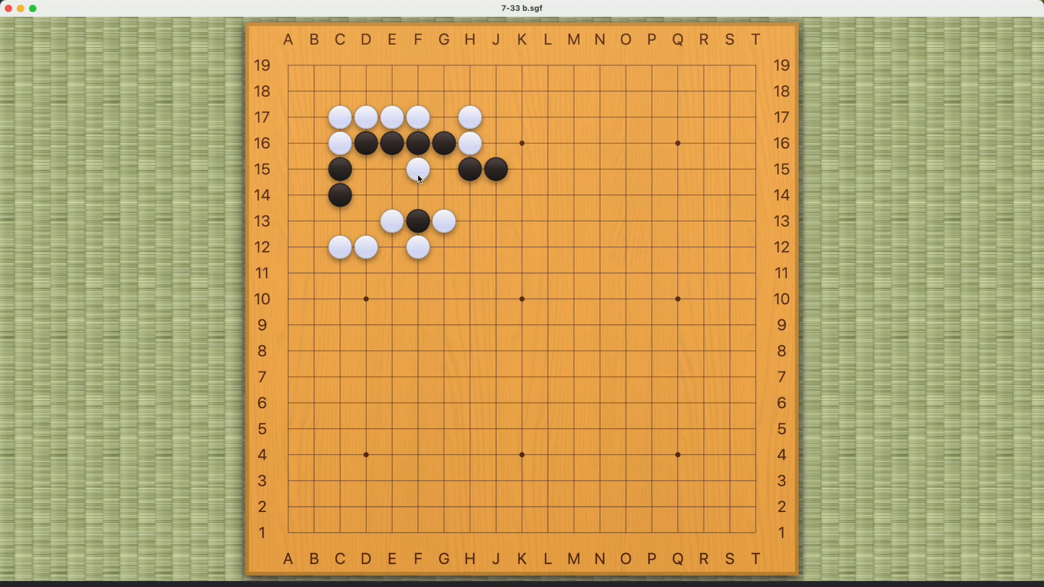
{"action": "mouse_move", "coordinate": [389, 178]}
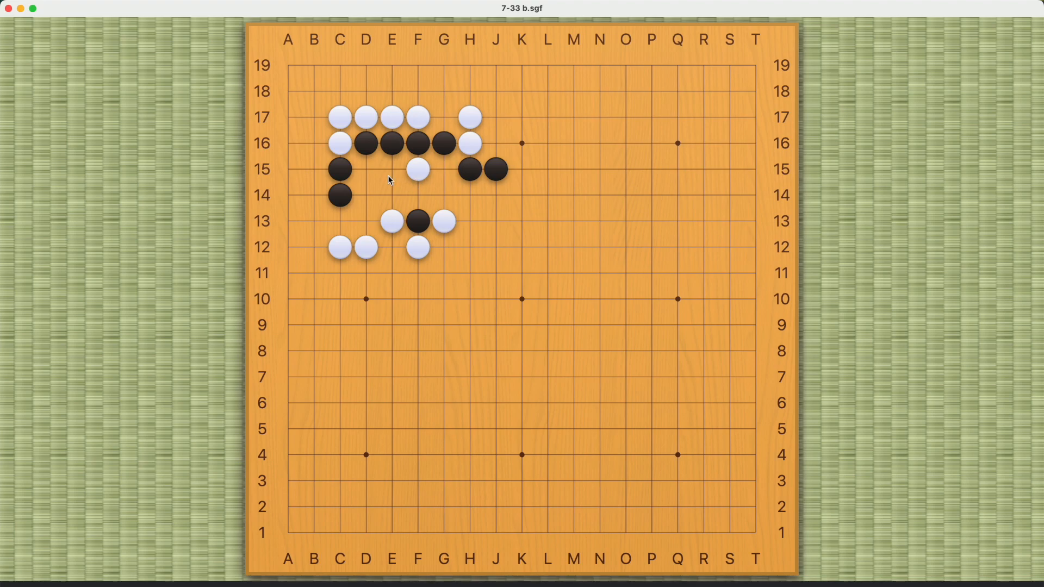
{"action": "mouse_move", "coordinate": [367, 175]}
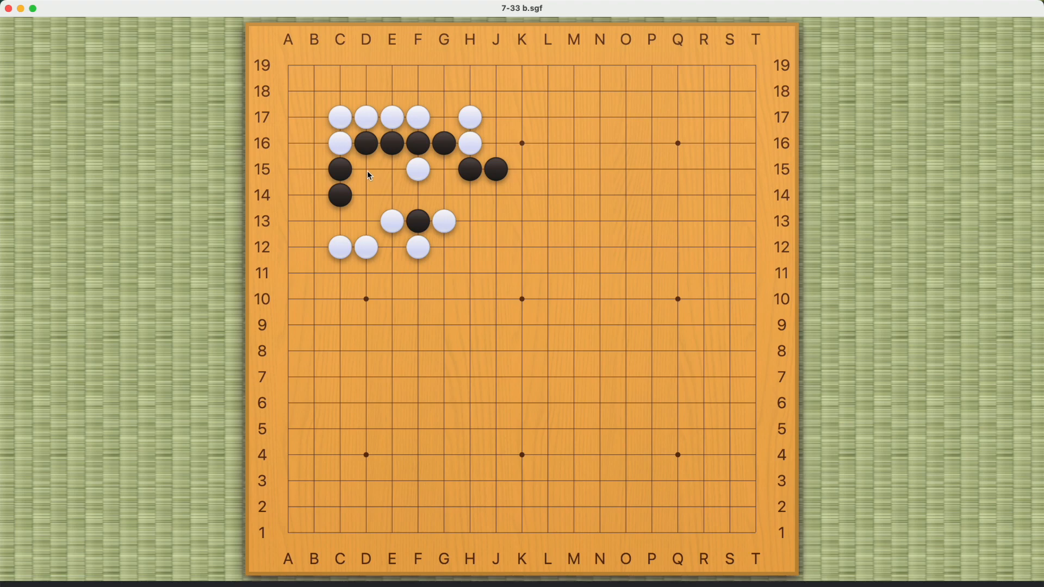
{"action": "left_click", "coordinate": [443, 168]}
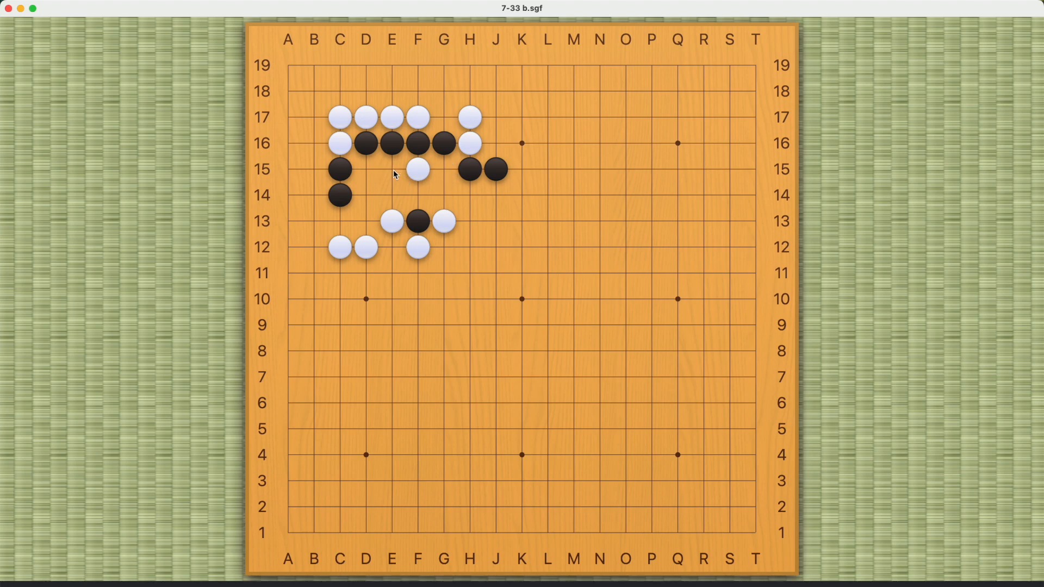
{"action": "left_click", "coordinate": [417, 195]}
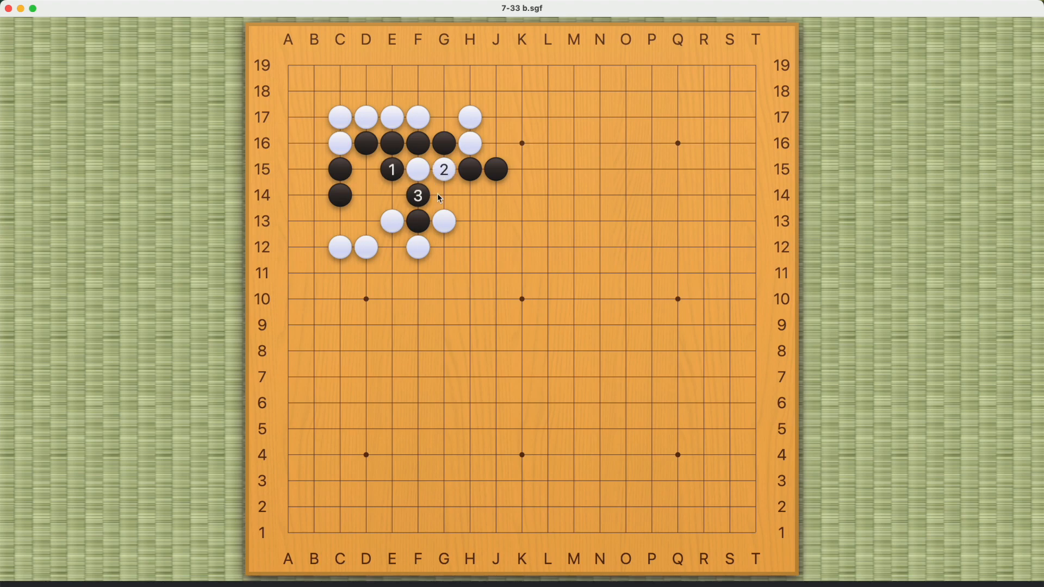
{"action": "left_click", "coordinate": [444, 195]}
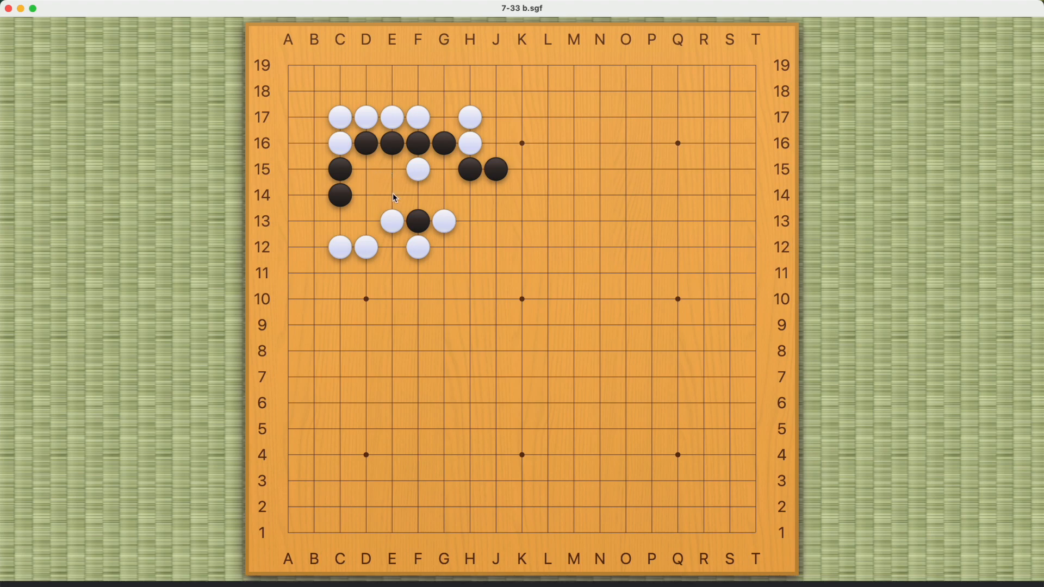
Explore a variation starting with black at E14, adding and taking back follow-up moves
{"action": "left_click", "coordinate": [391, 195]}
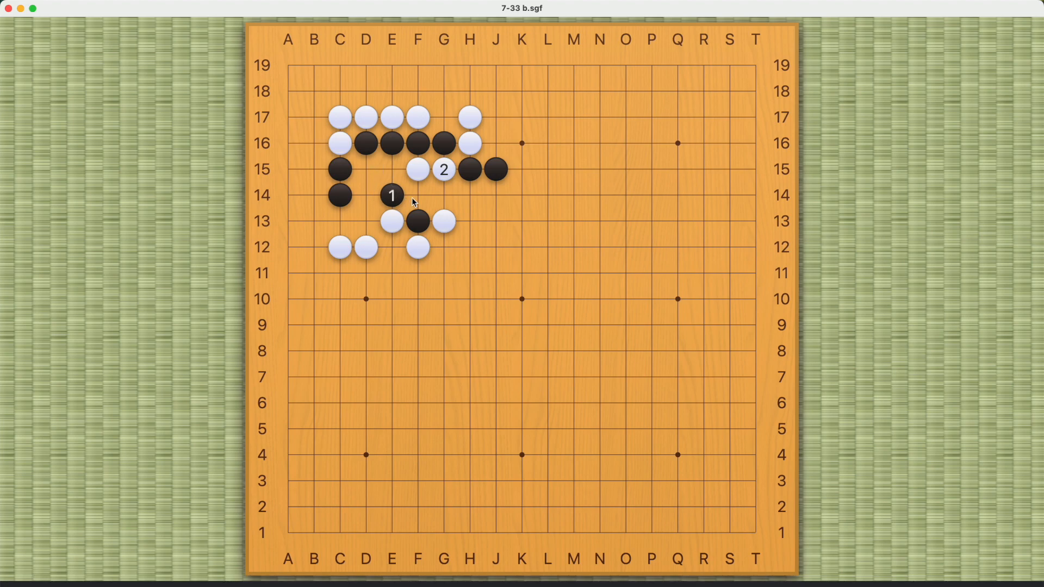
{"action": "left_click", "coordinate": [443, 169]}
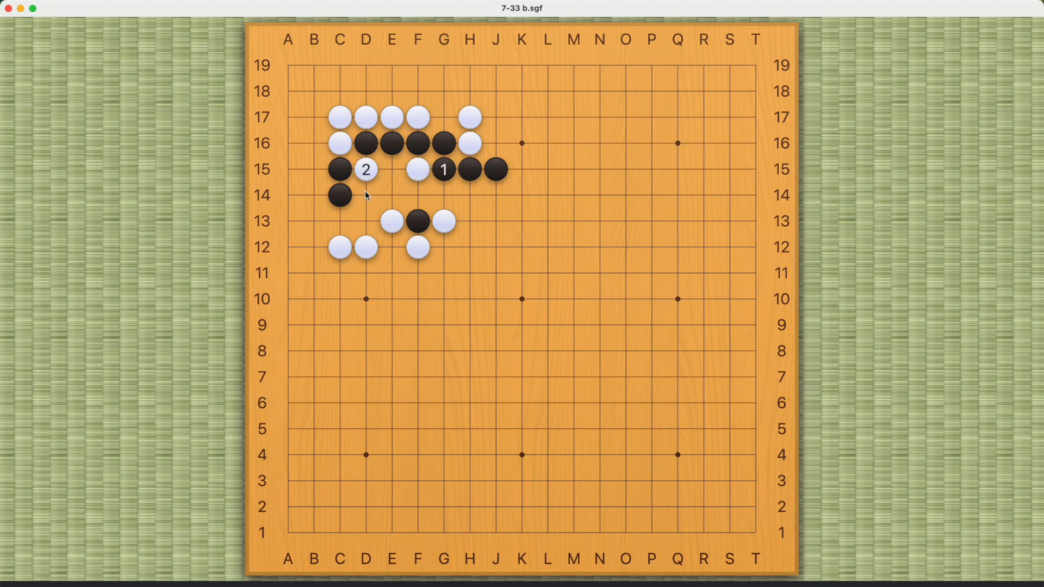
{"action": "left_click", "coordinate": [391, 169]}
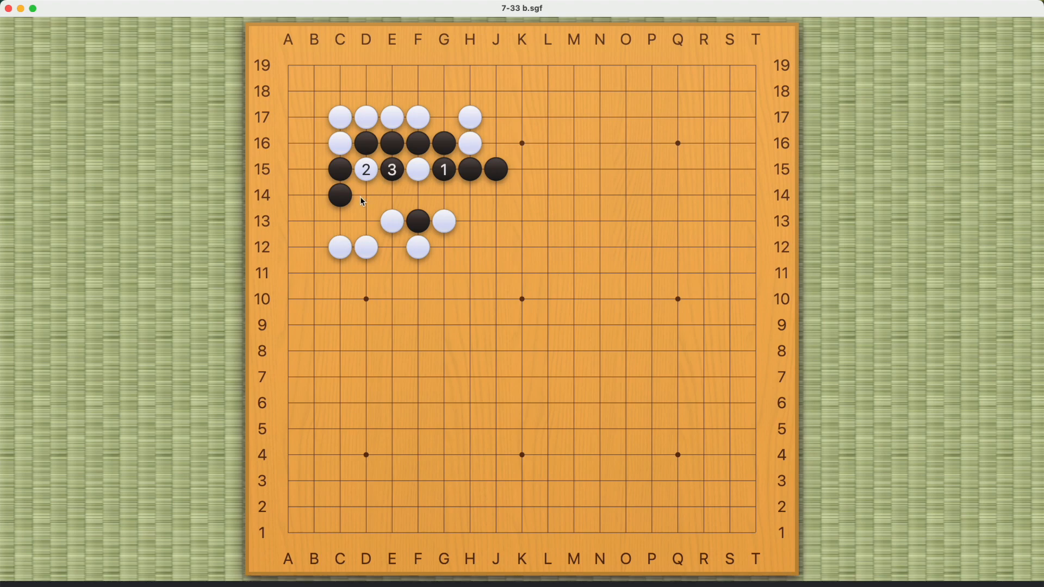
{"action": "left_click", "coordinate": [364, 195]}
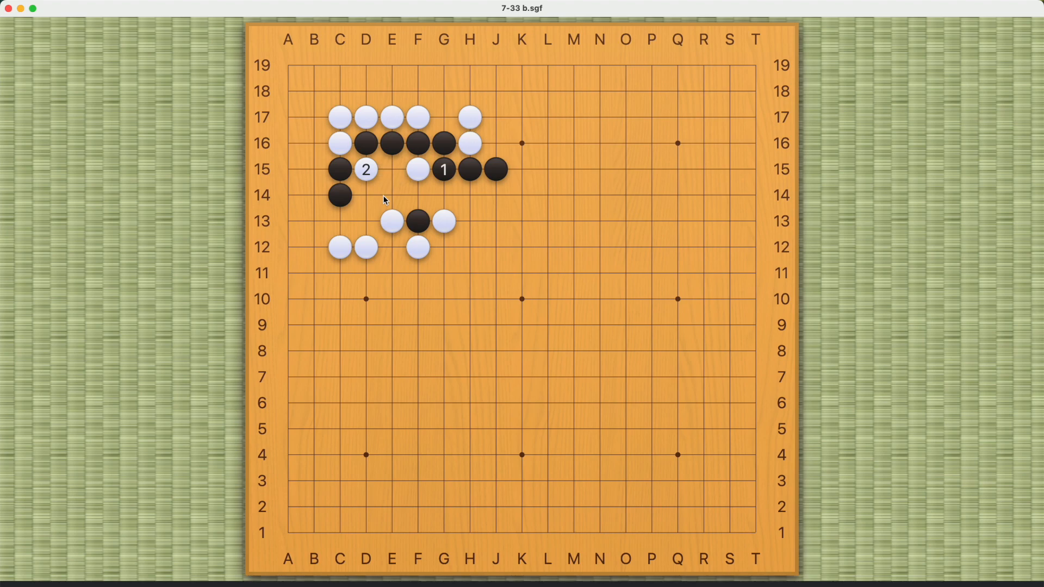
{"action": "mouse_move", "coordinate": [368, 202]}
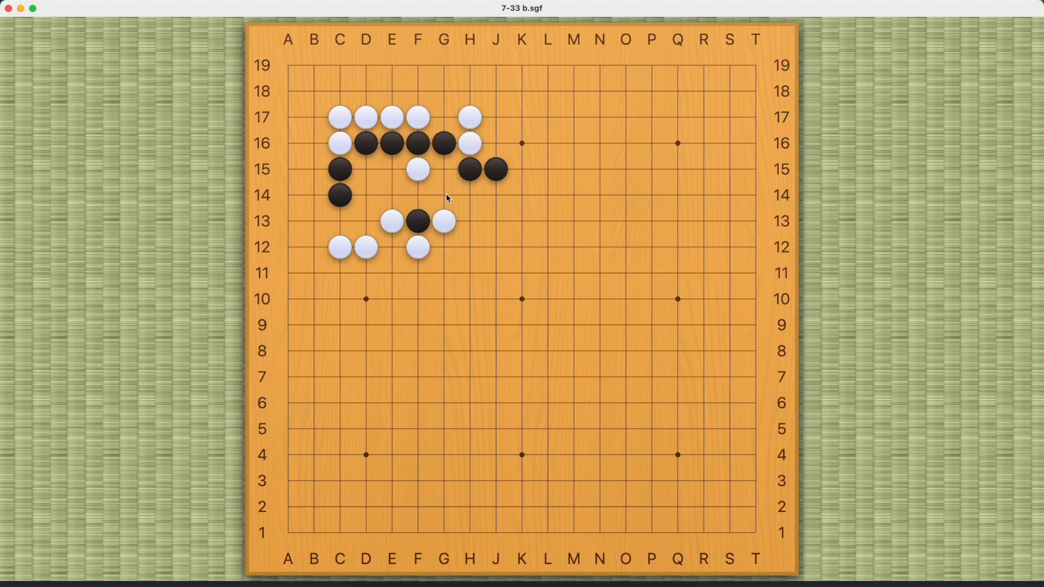
Clear the variation and play black stone 1 at F14
{"action": "left_click", "coordinate": [444, 195]}
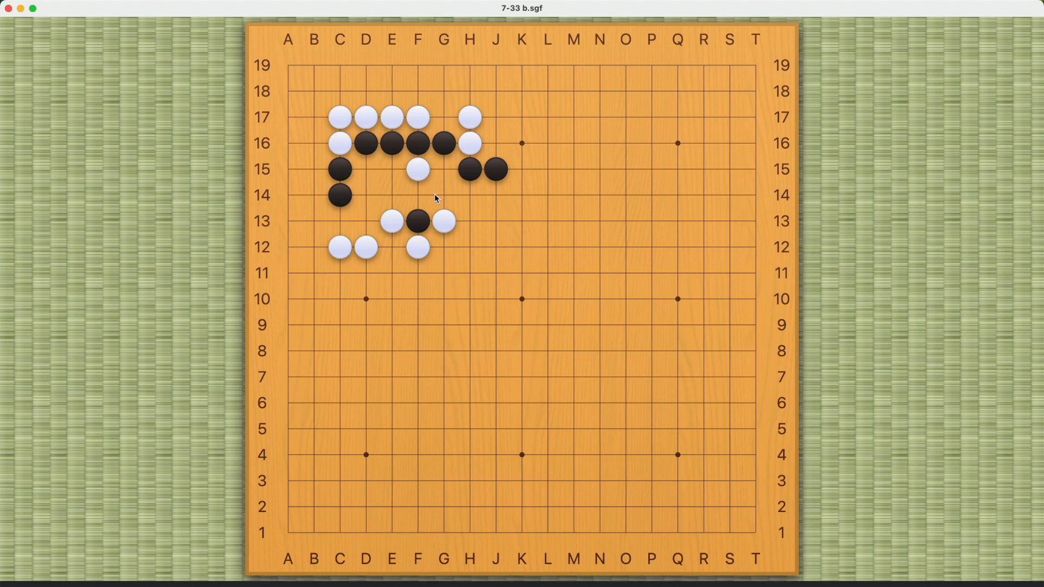
{"action": "mouse_move", "coordinate": [418, 197]}
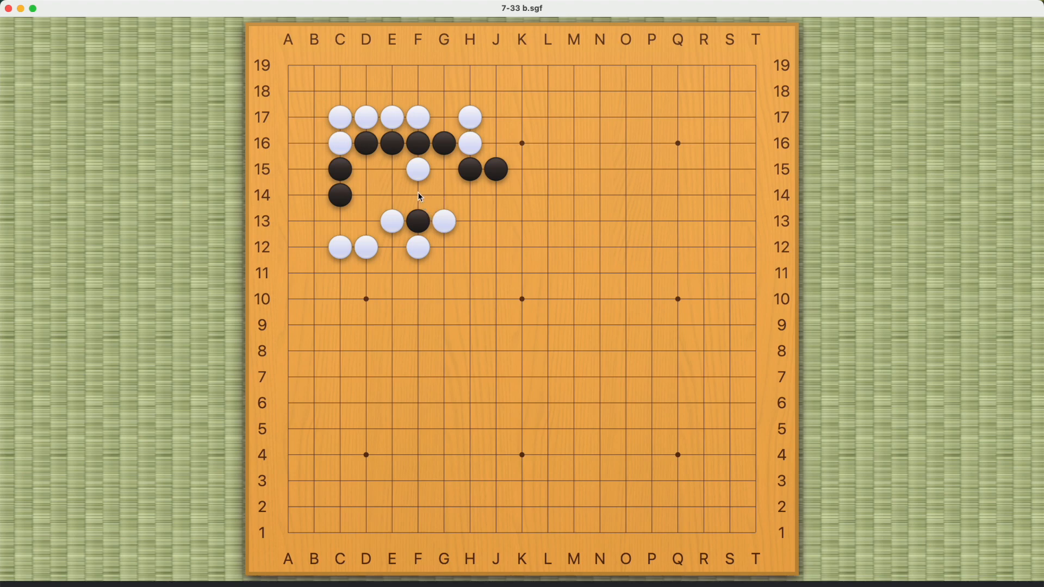
{"action": "left_click", "coordinate": [418, 195]}
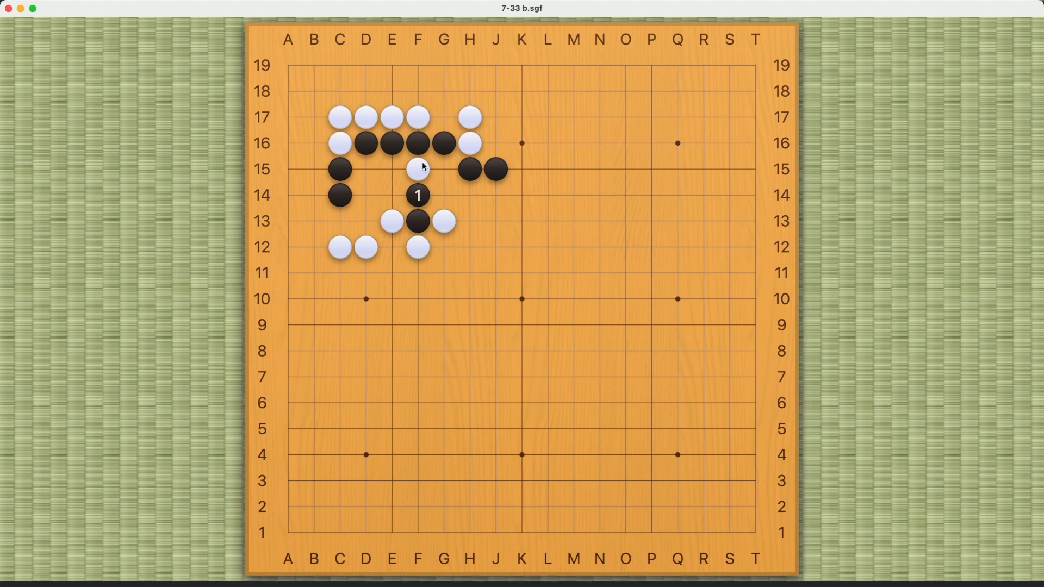
{"action": "mouse_move", "coordinate": [421, 175]}
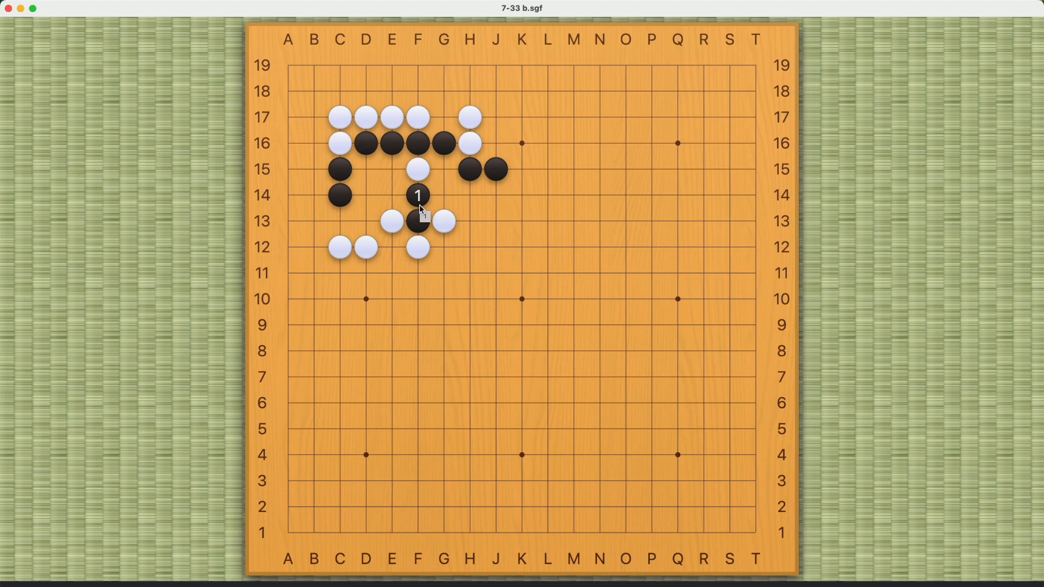
{"action": "left_click", "coordinate": [391, 195]}
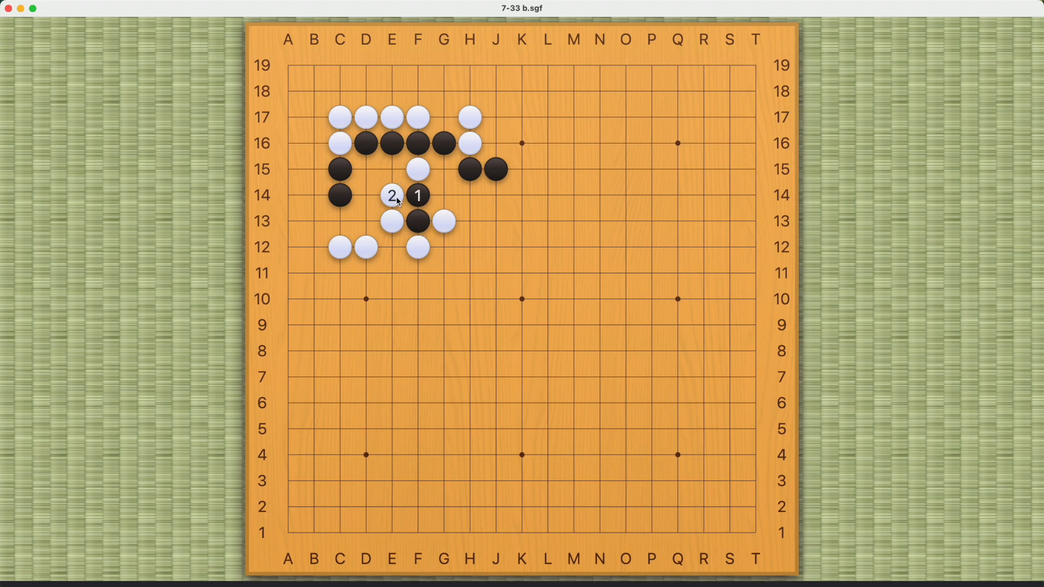
{"action": "left_click", "coordinate": [391, 169]}
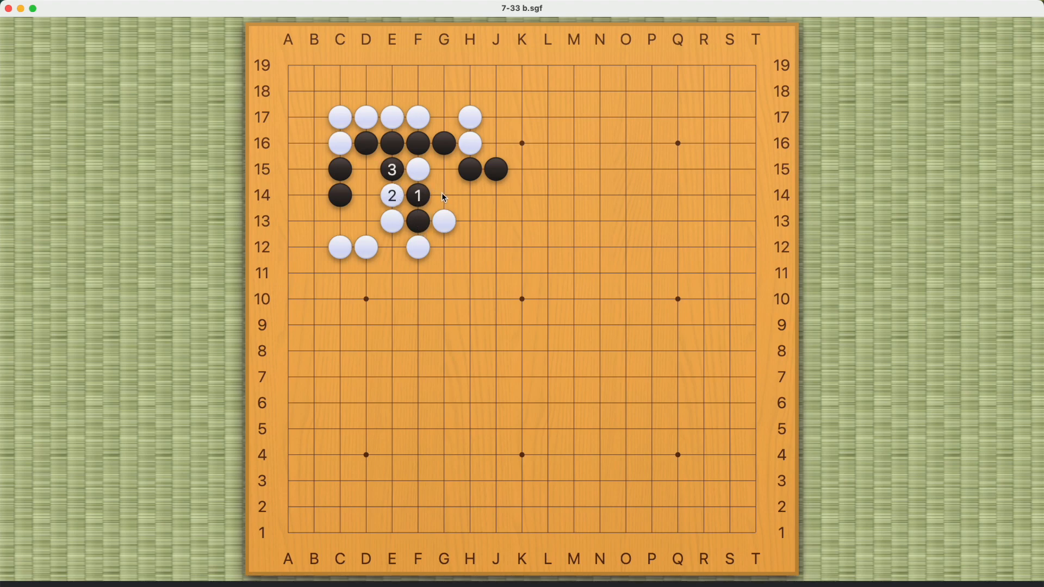
{"action": "left_click", "coordinate": [444, 195]}
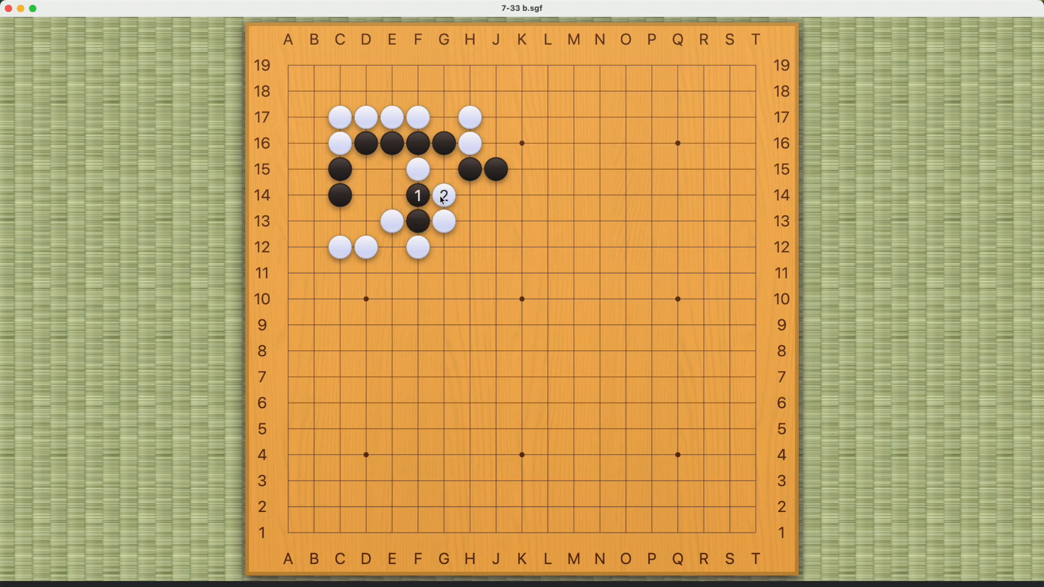
{"action": "left_click", "coordinate": [444, 169]}
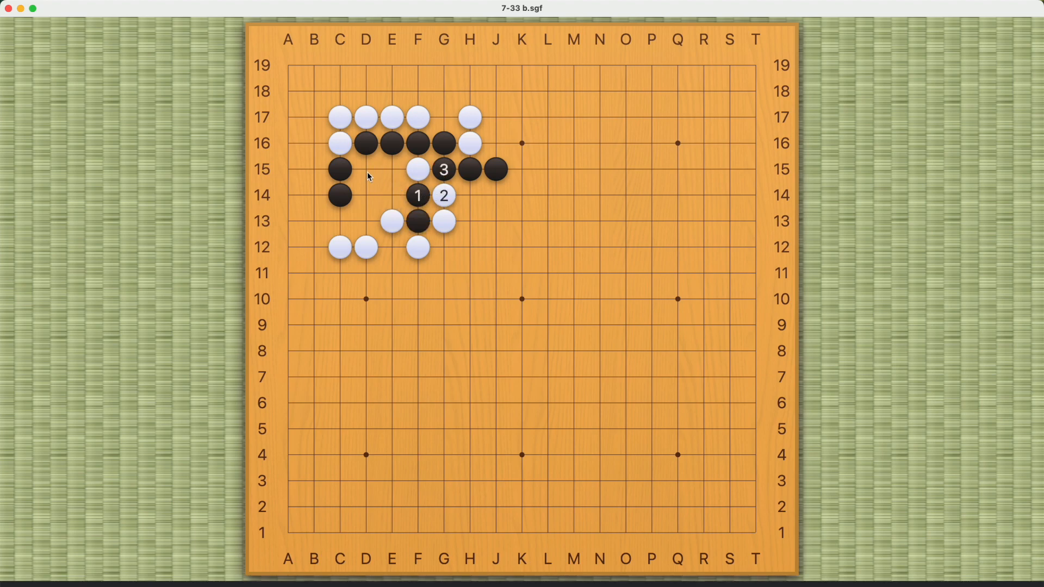
{"action": "left_click", "coordinate": [365, 195]}
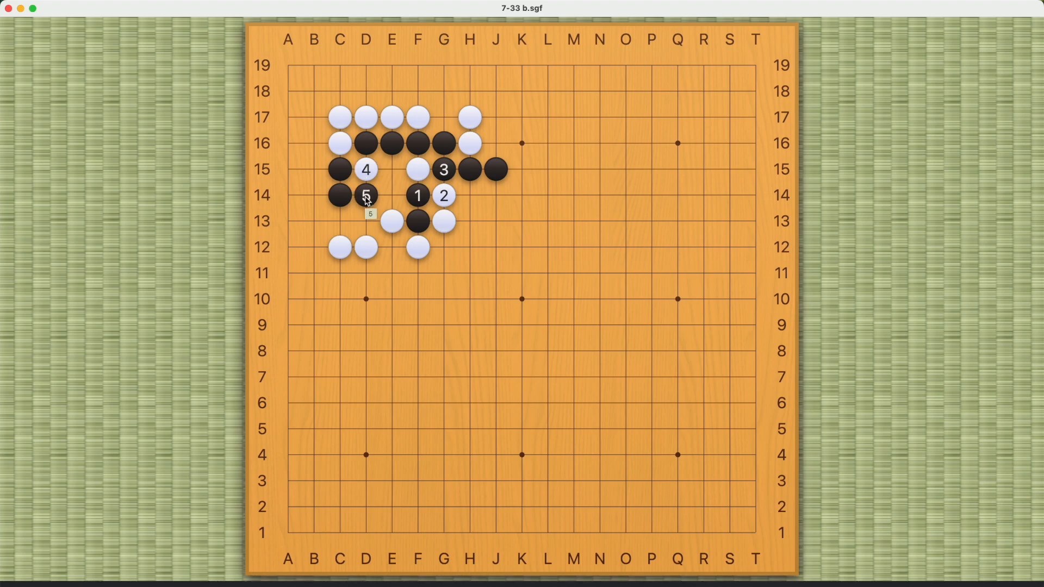
{"action": "left_click", "coordinate": [391, 195]}
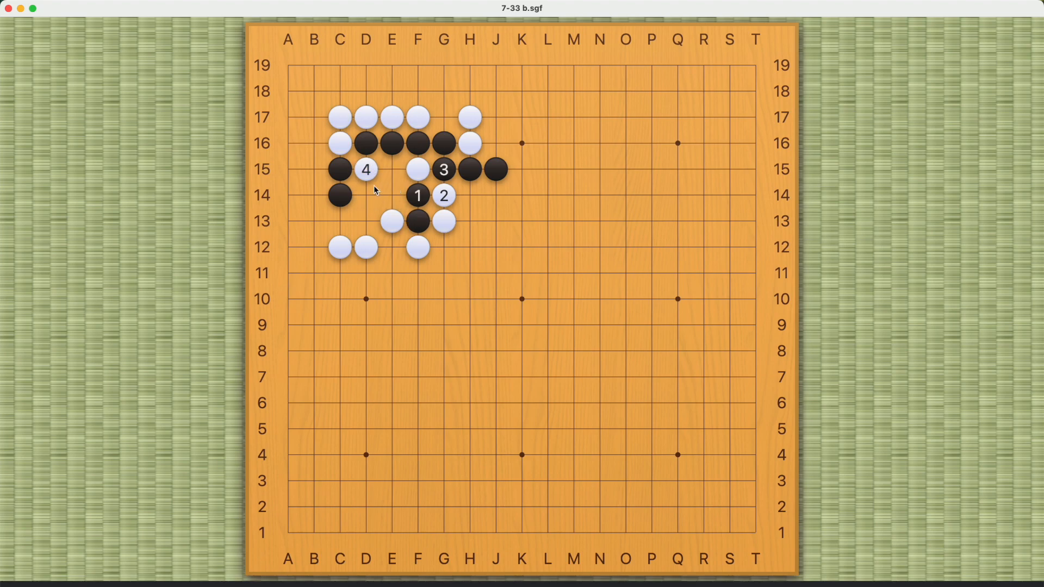
{"action": "left_click", "coordinate": [417, 195]}
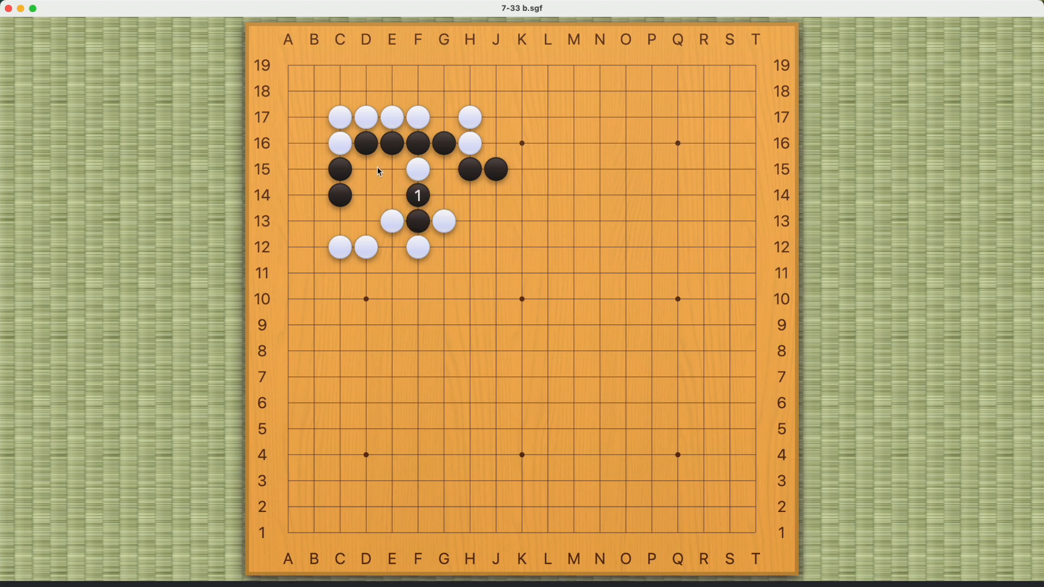
{"action": "left_click", "coordinate": [365, 168]}
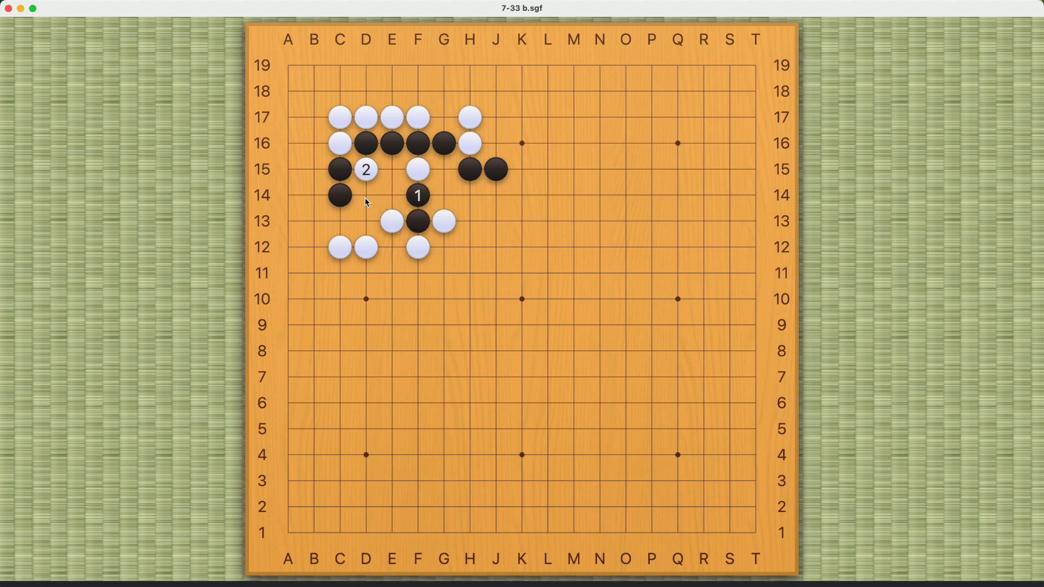
{"action": "left_click", "coordinate": [365, 195]}
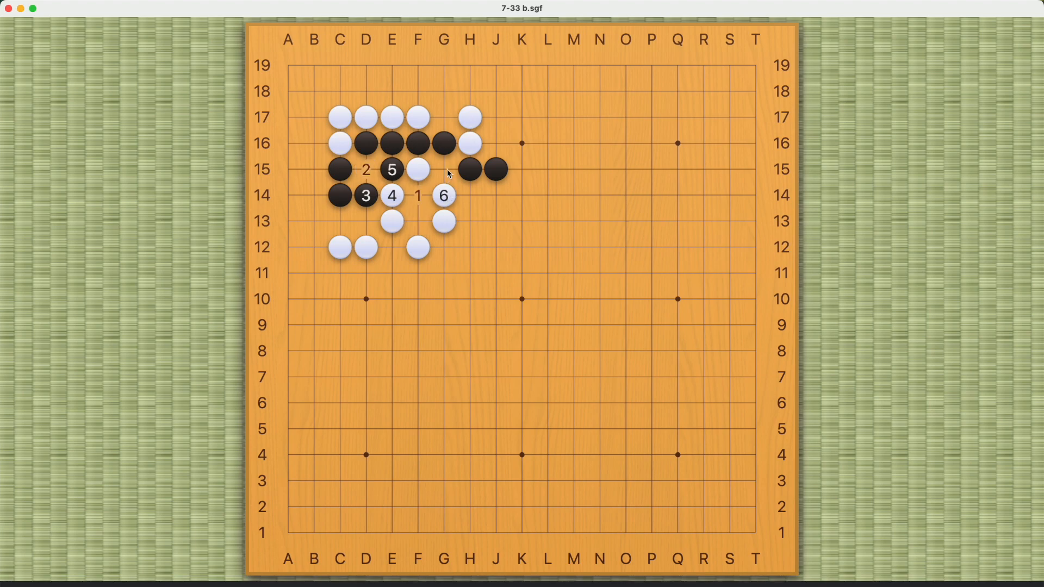
{"action": "left_click", "coordinate": [442, 169]}
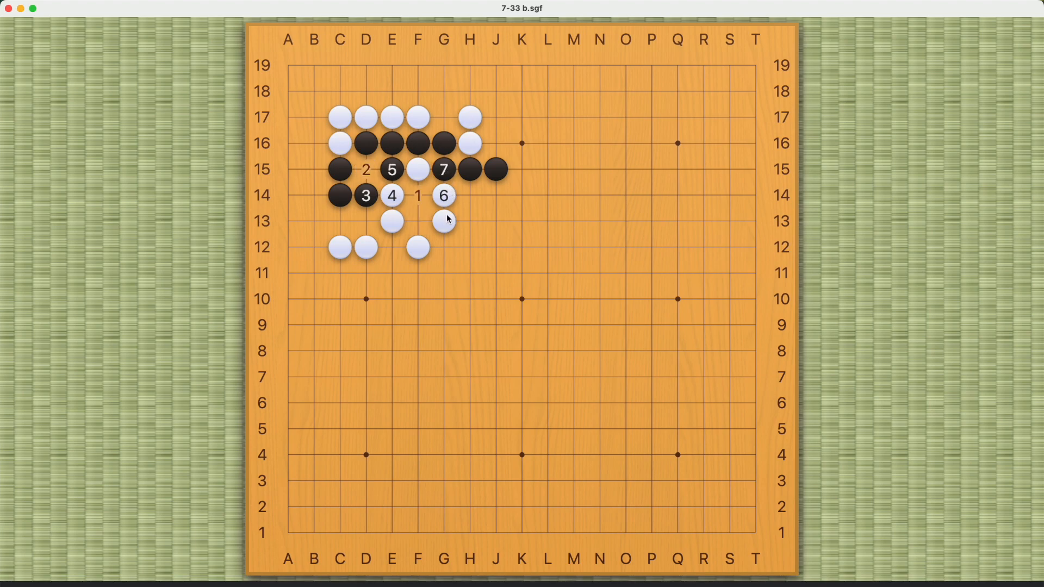
{"action": "left_click", "coordinate": [418, 195]}
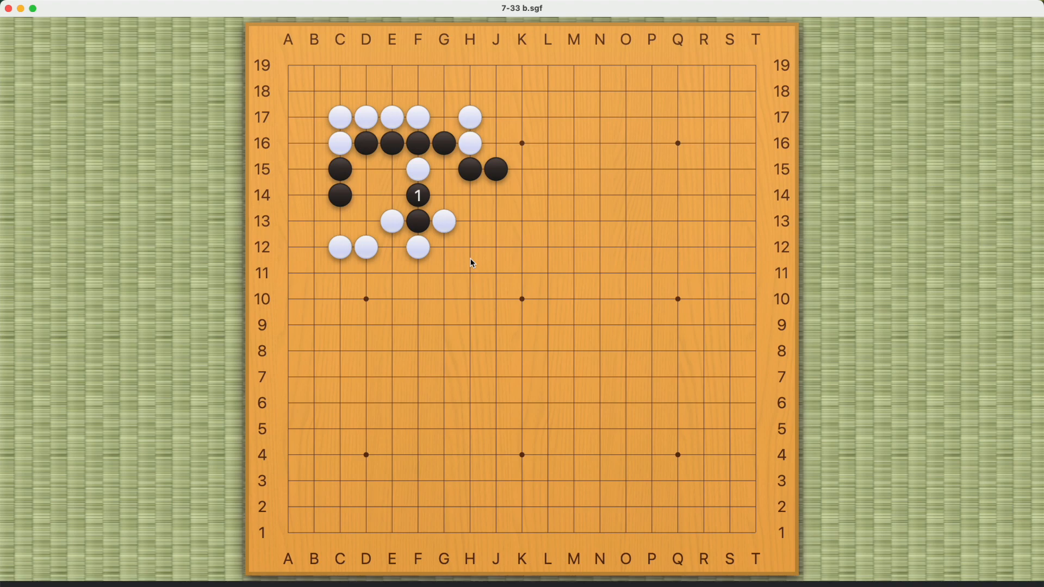
{"action": "mouse_move", "coordinate": [833, 15]}
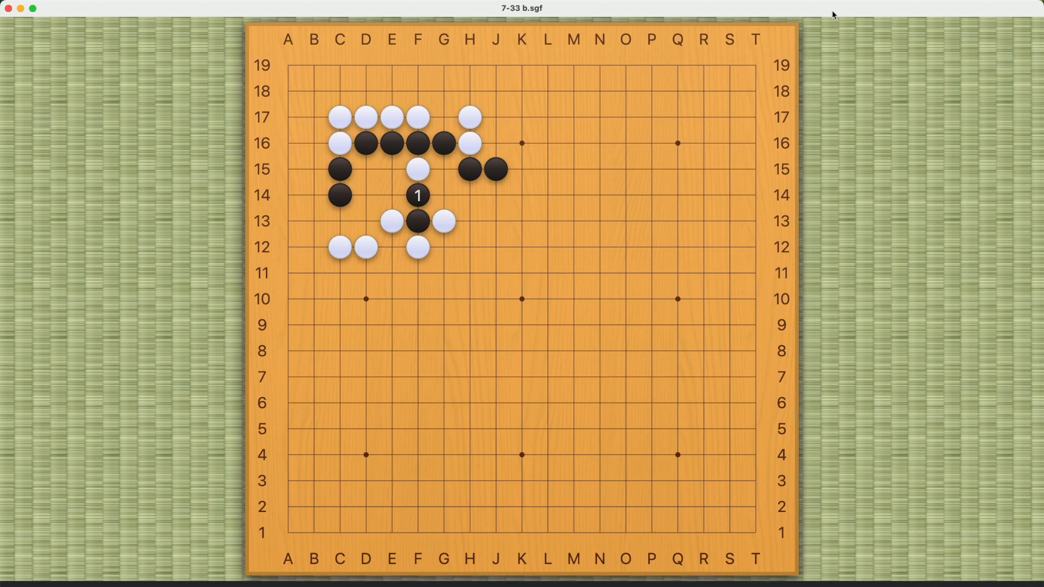